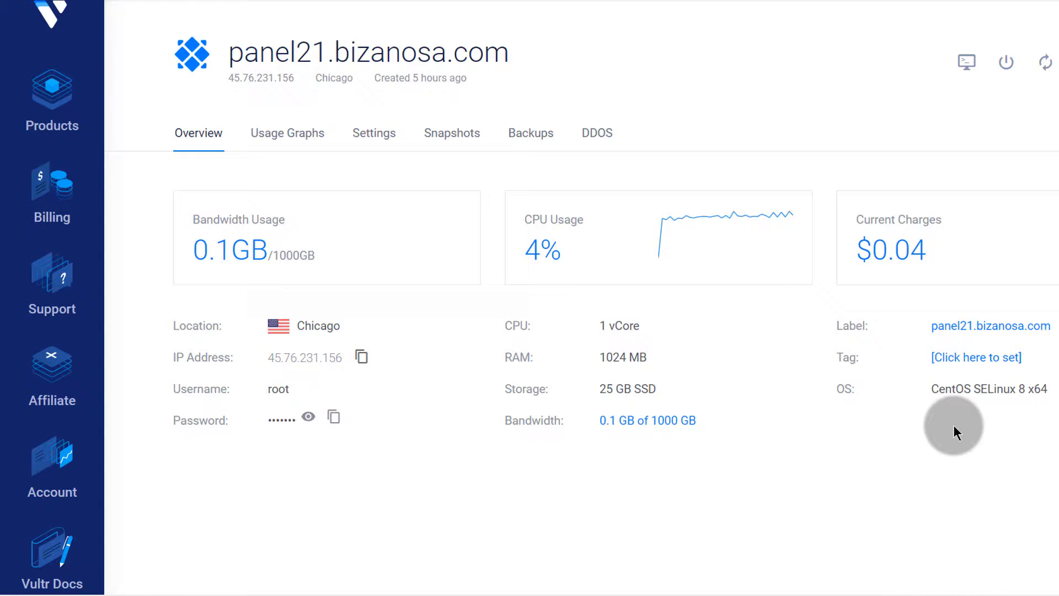
mouse_move(362, 470)
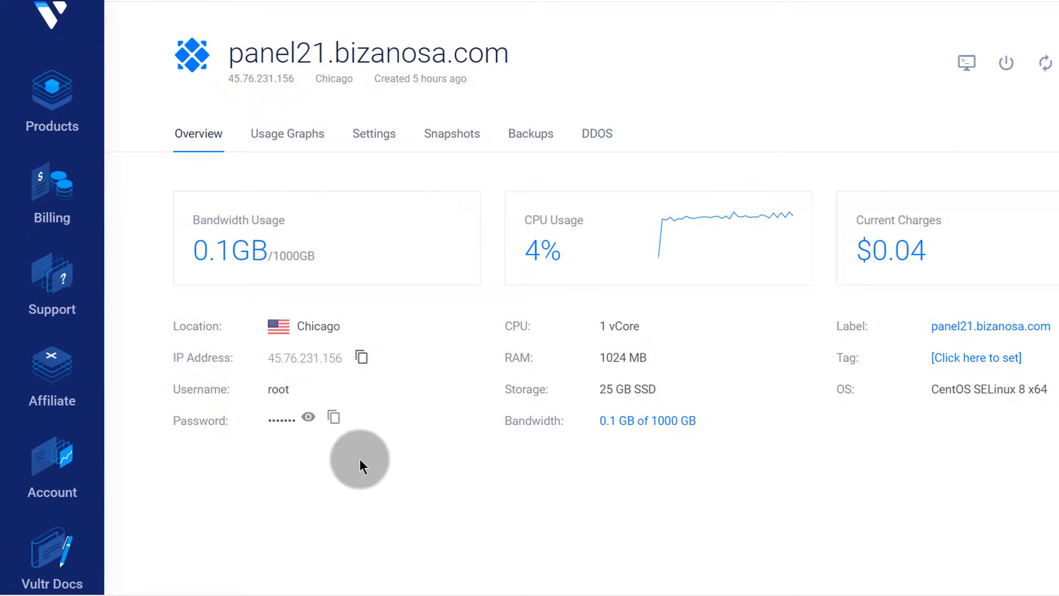
mouse_move(364, 467)
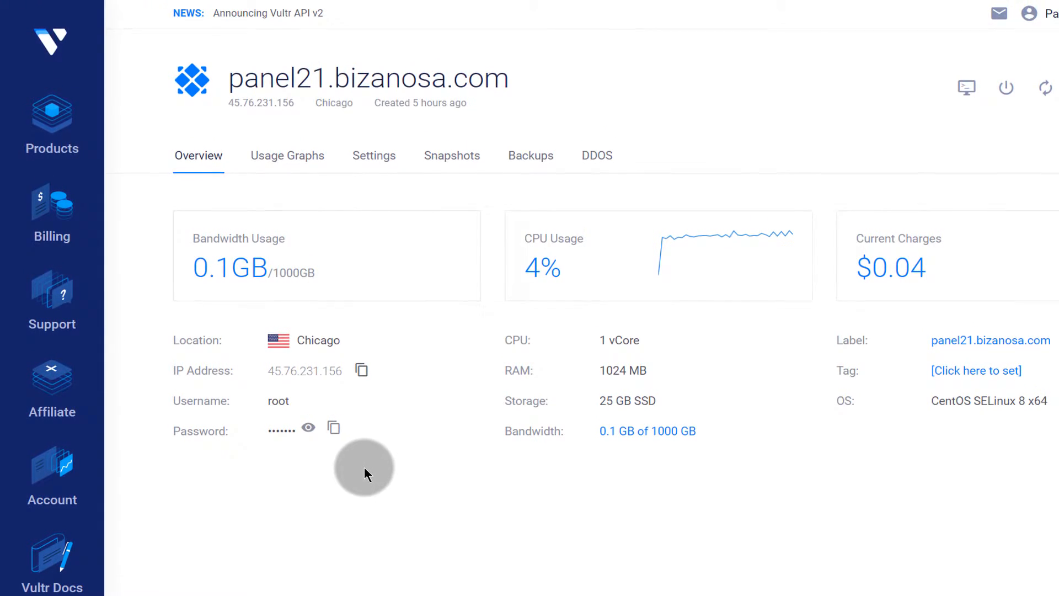
Switch to the Bizanosa 'RHEL 8 / Centos 8 Add new sudo user' tutorial.
scroll("down", 3)
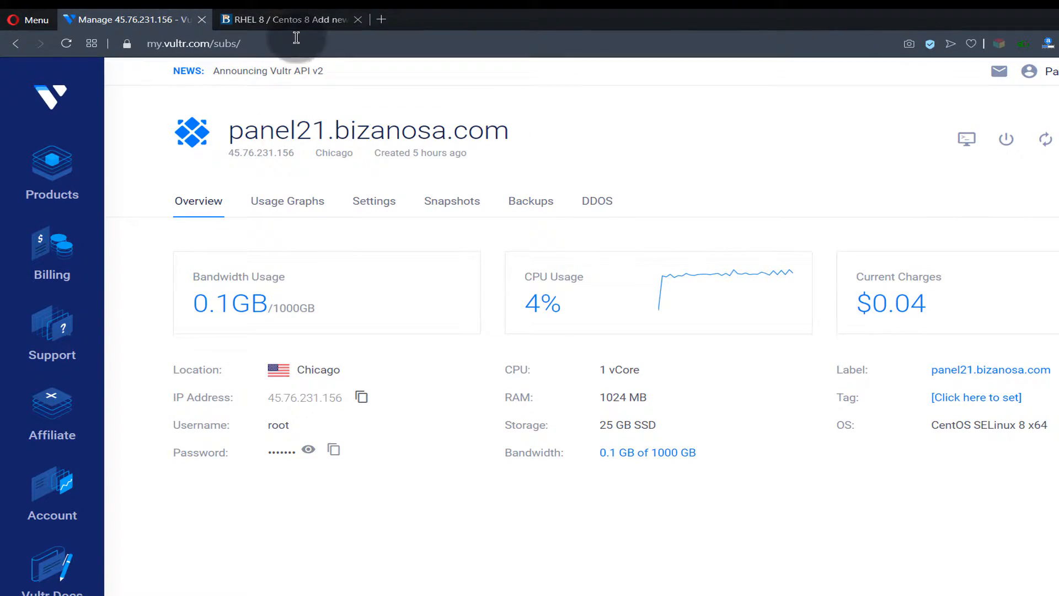
left_click(287, 19)
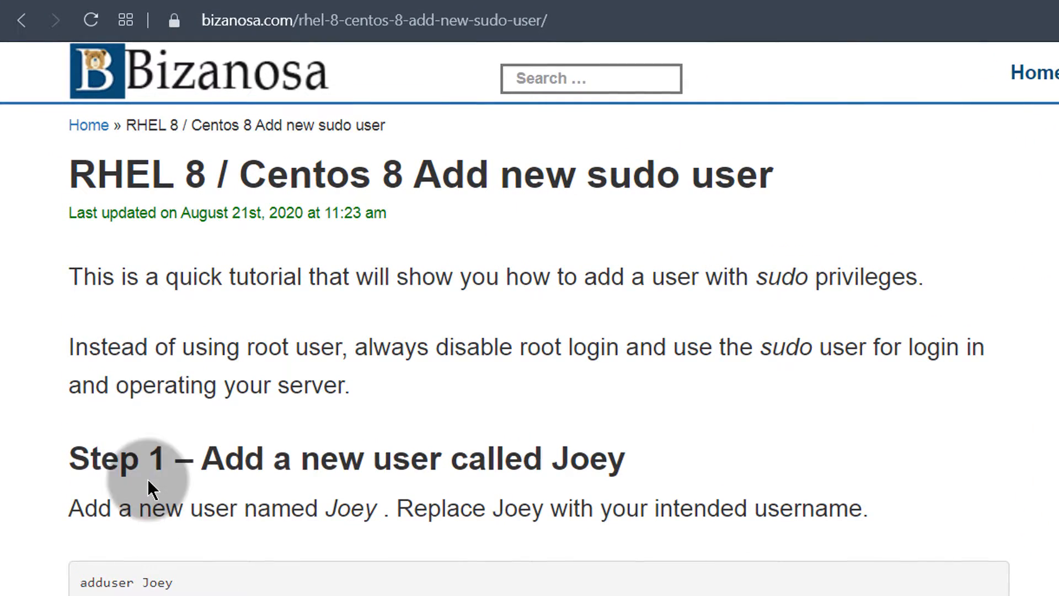
mouse_move(264, 213)
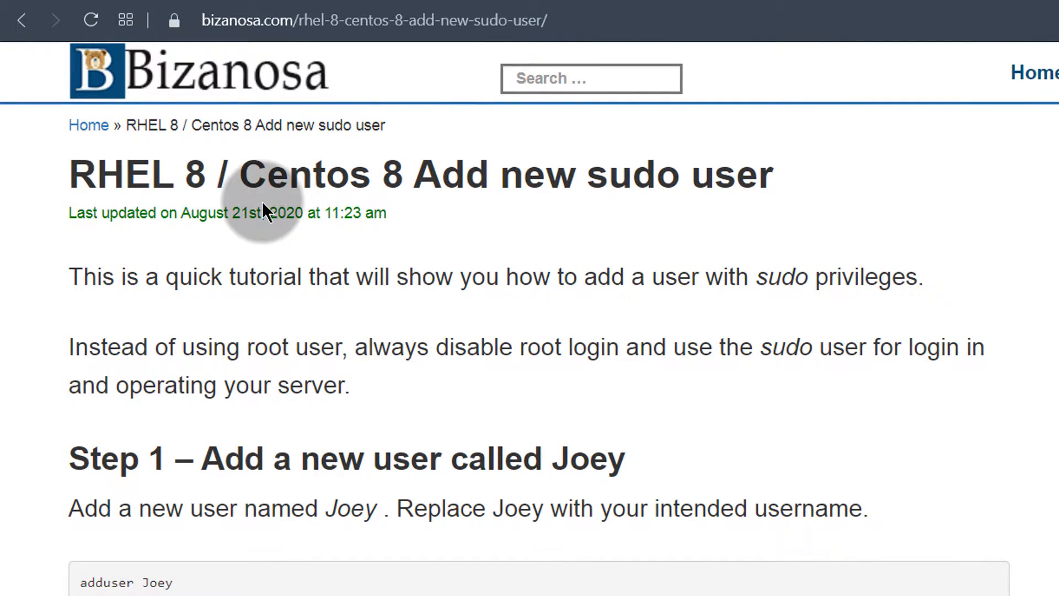
mouse_move(152, 410)
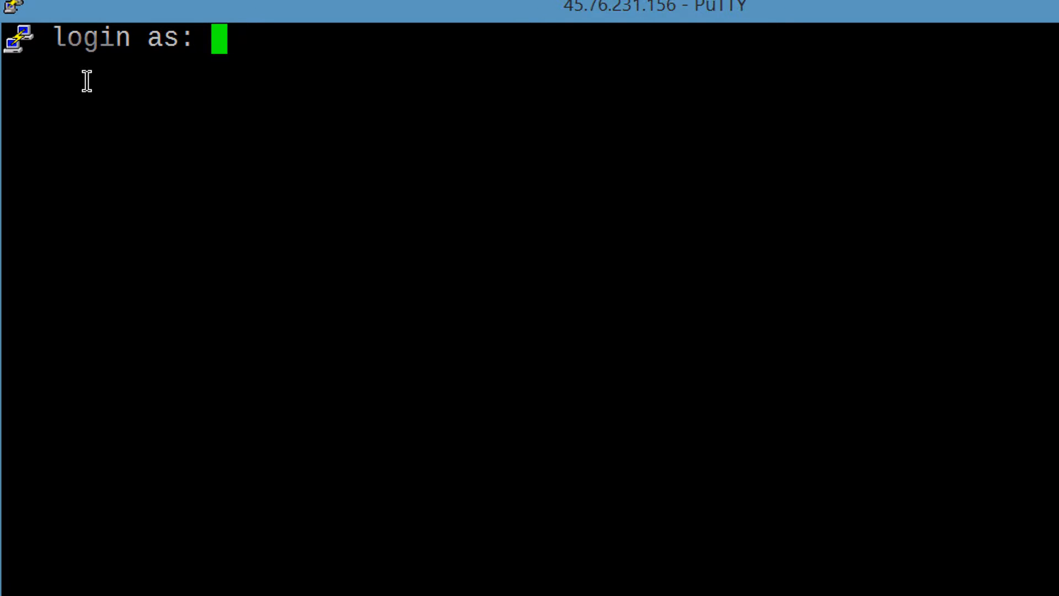
Enter root as the login name for the 45.76.231.156 session.
type("root")
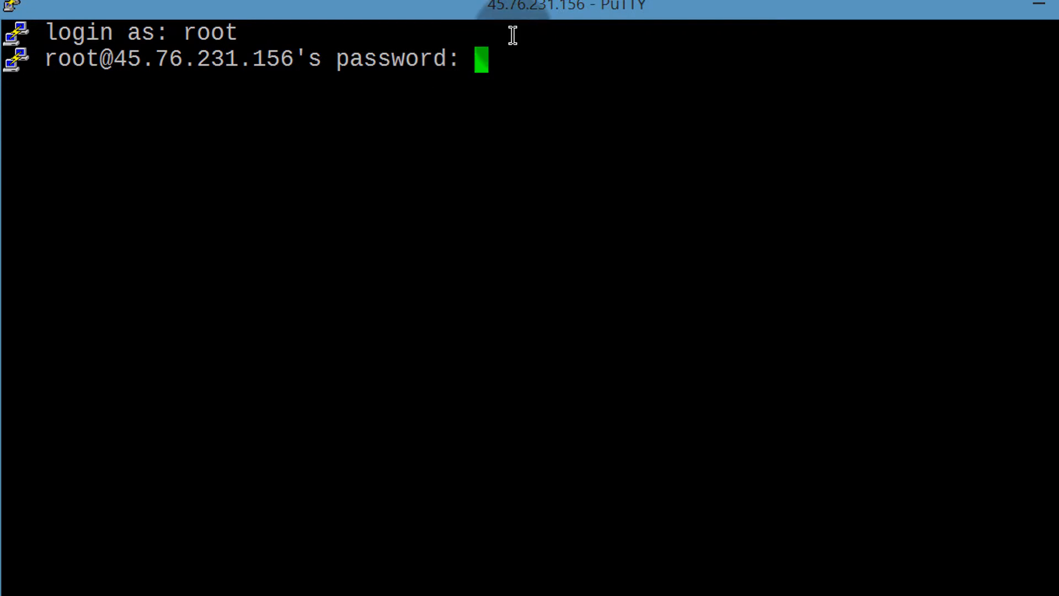
mouse_move(641, 145)
type("add")
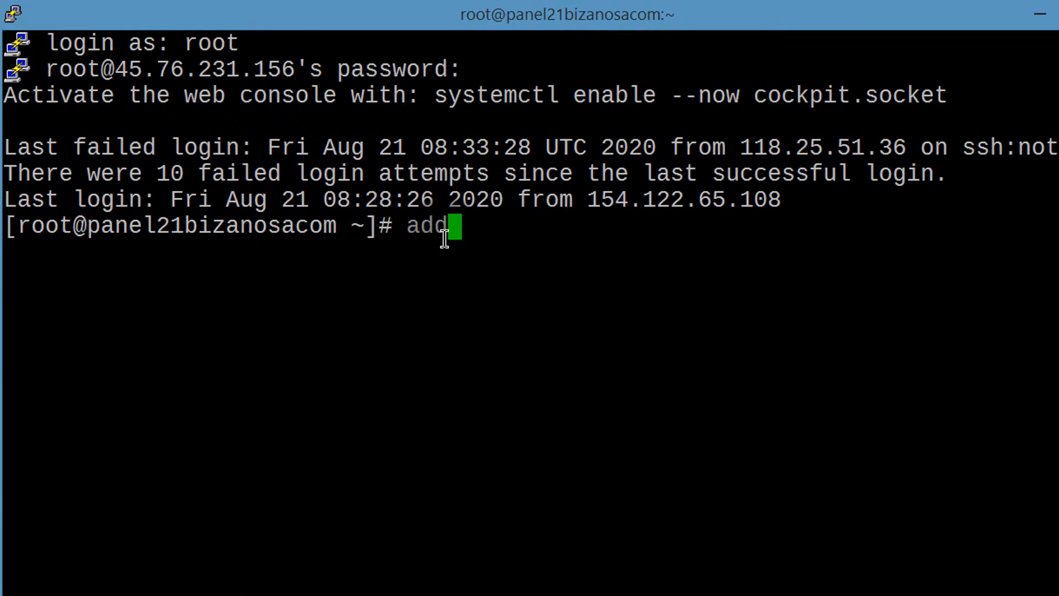
Run adduser newuser2020 to create the new account.
type("user")
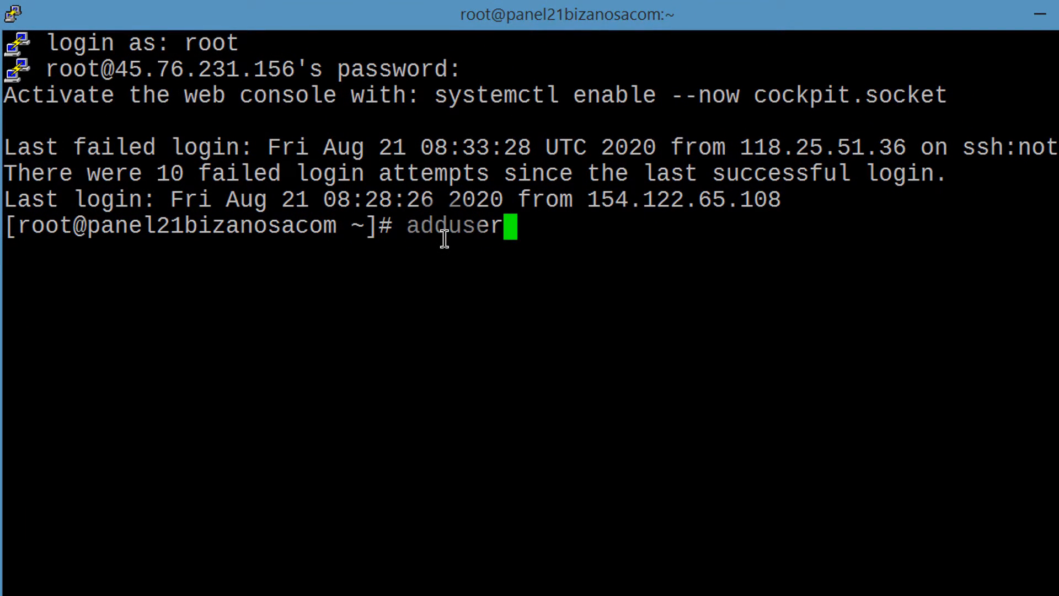
type("ne")
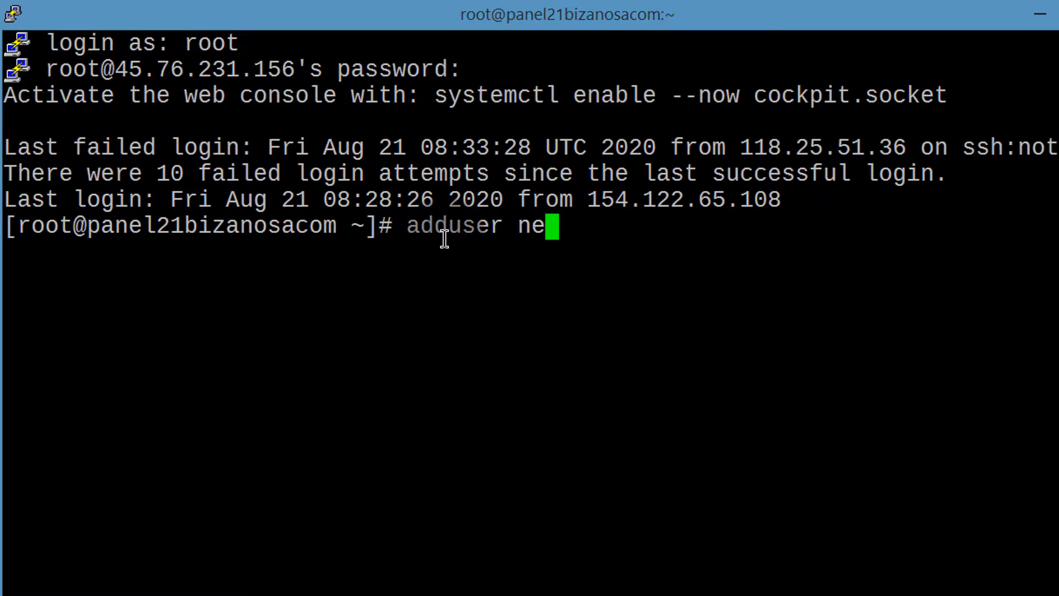
type("wuser2020")
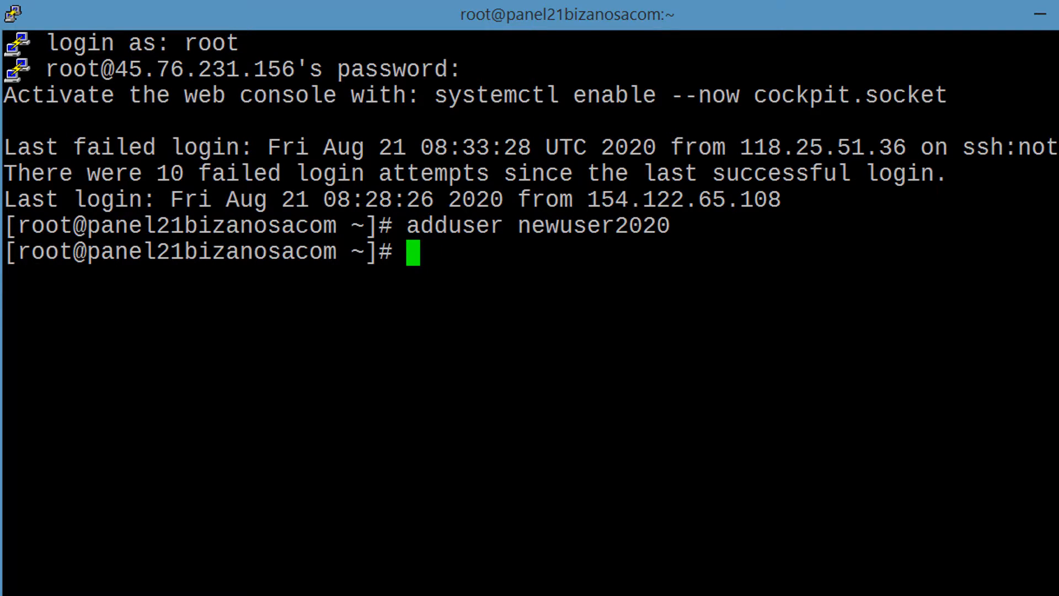
Set and confirm a password for newuser2020 with passwd.
type("passw")
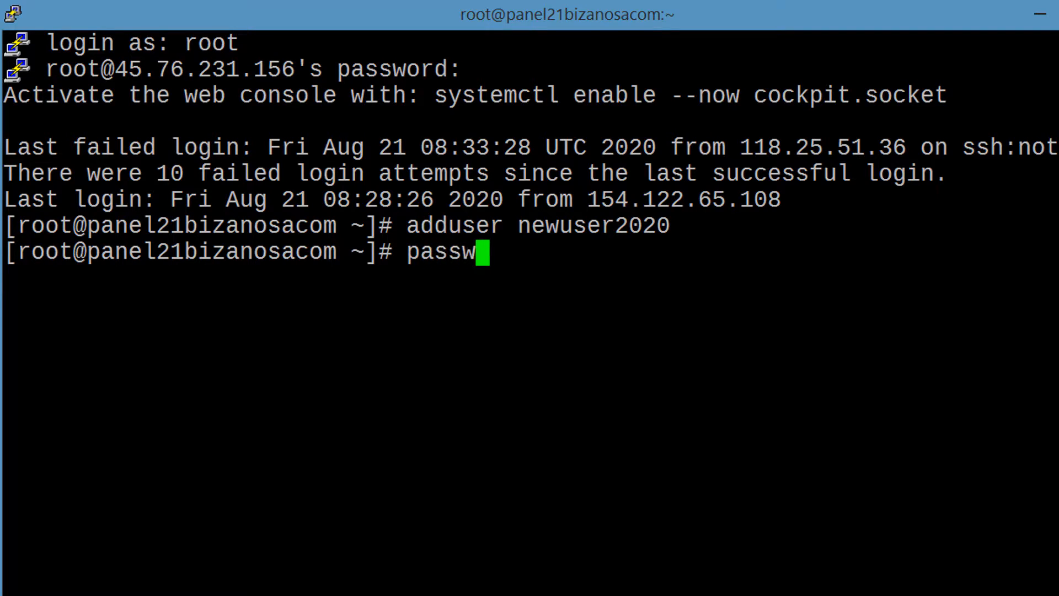
type("d newuser2020")
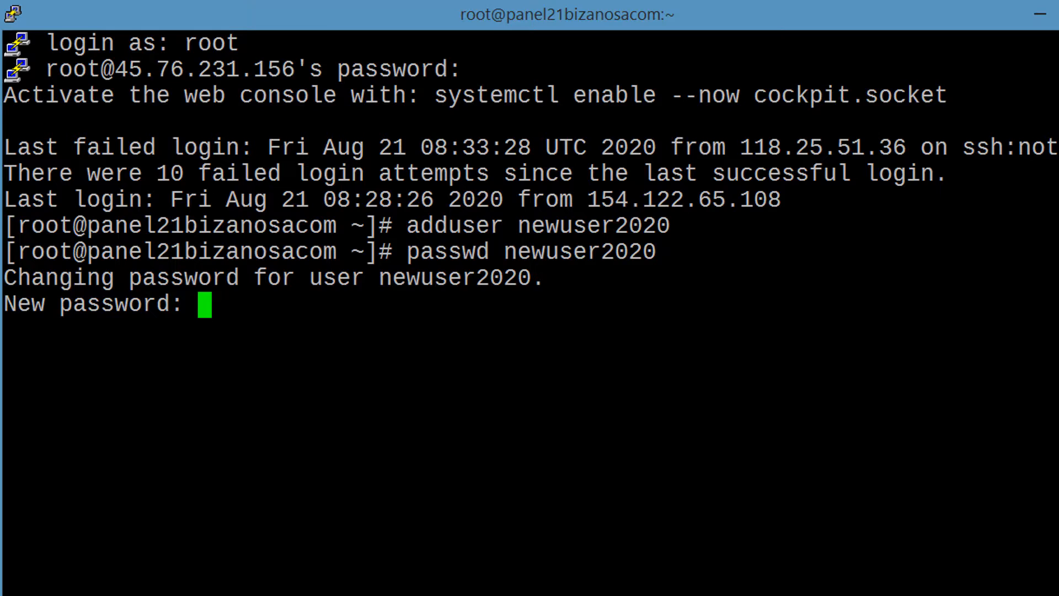
key("Enter")
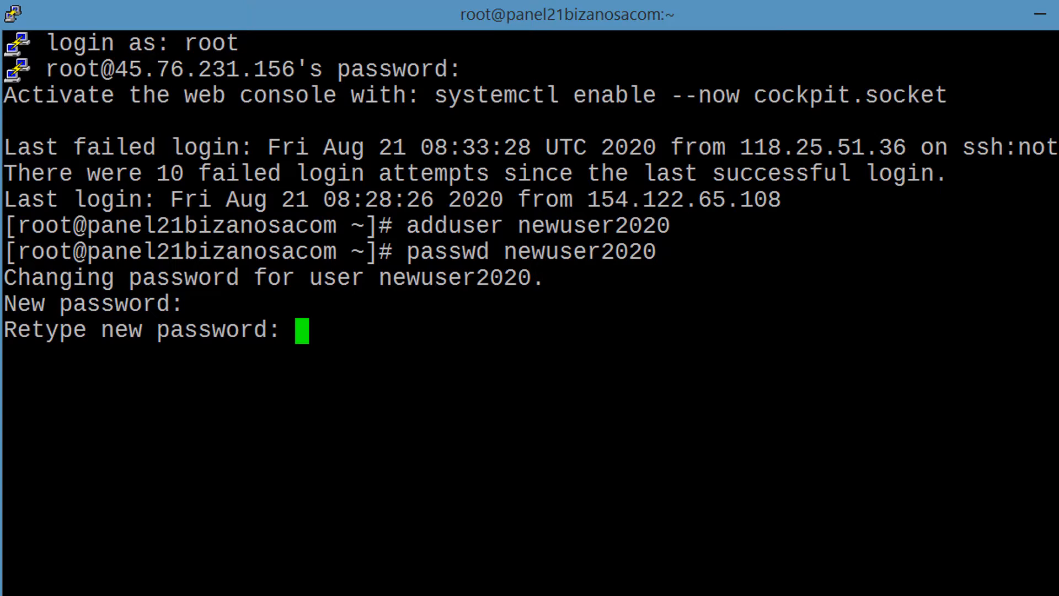
key("Enter")
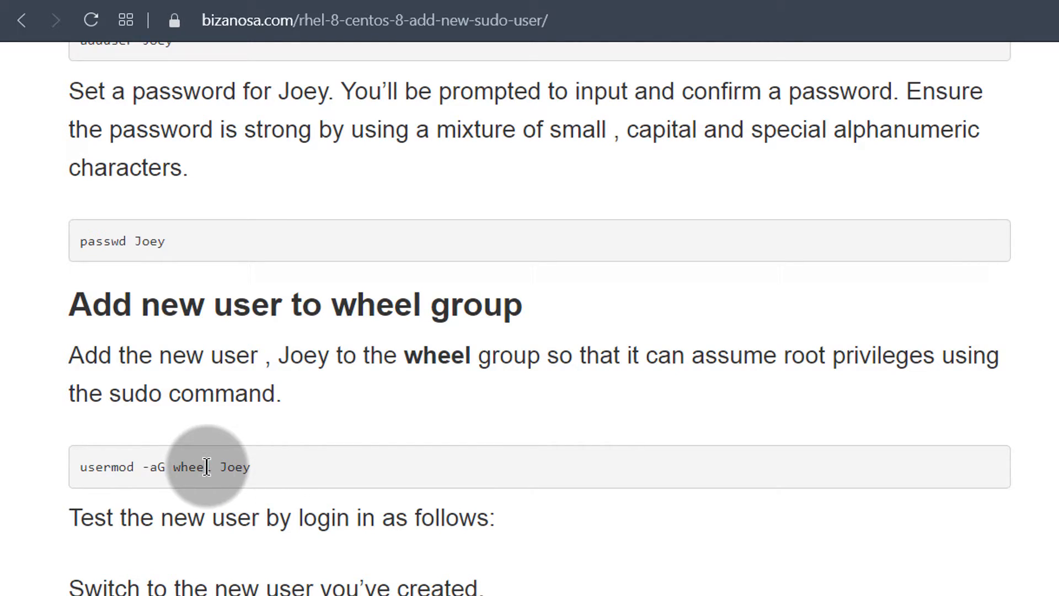
mouse_move(84, 471)
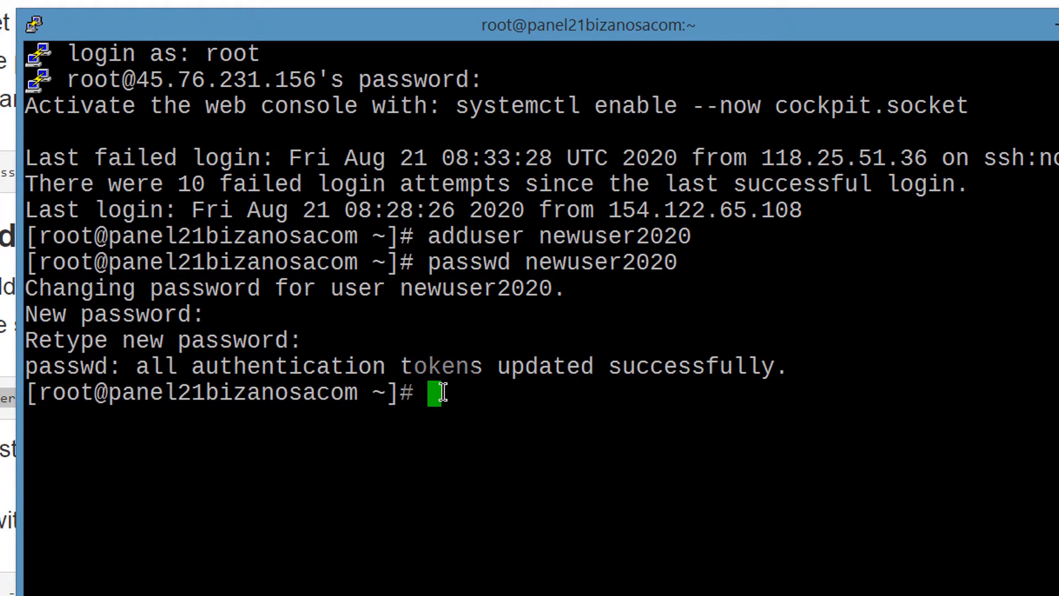
Run usermod -aG wheel newuser2020 to grant the new user sudo rights.
left_click(440, 392)
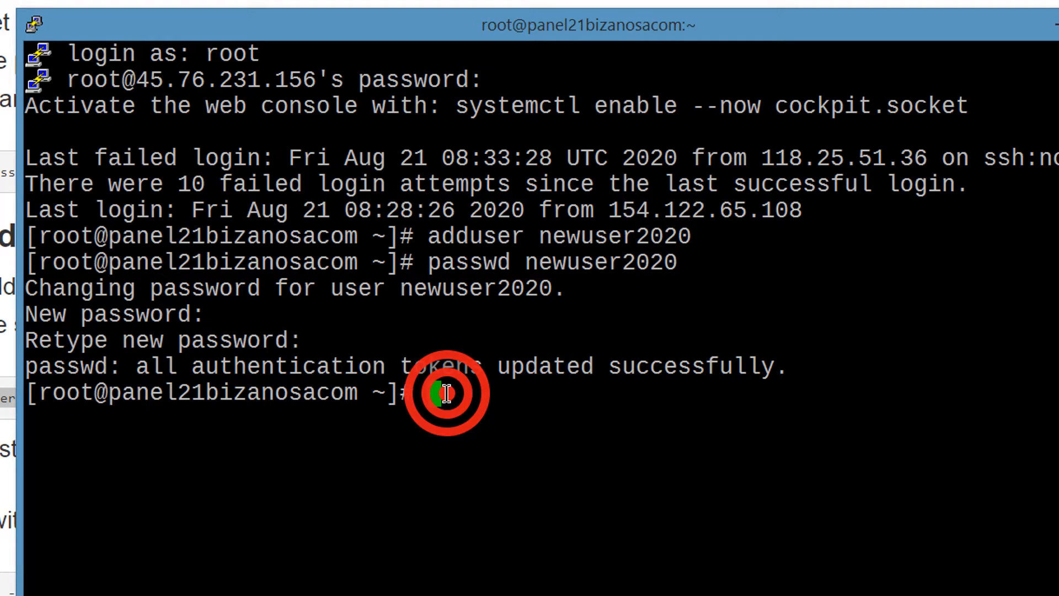
type("usermod -aG wheel")
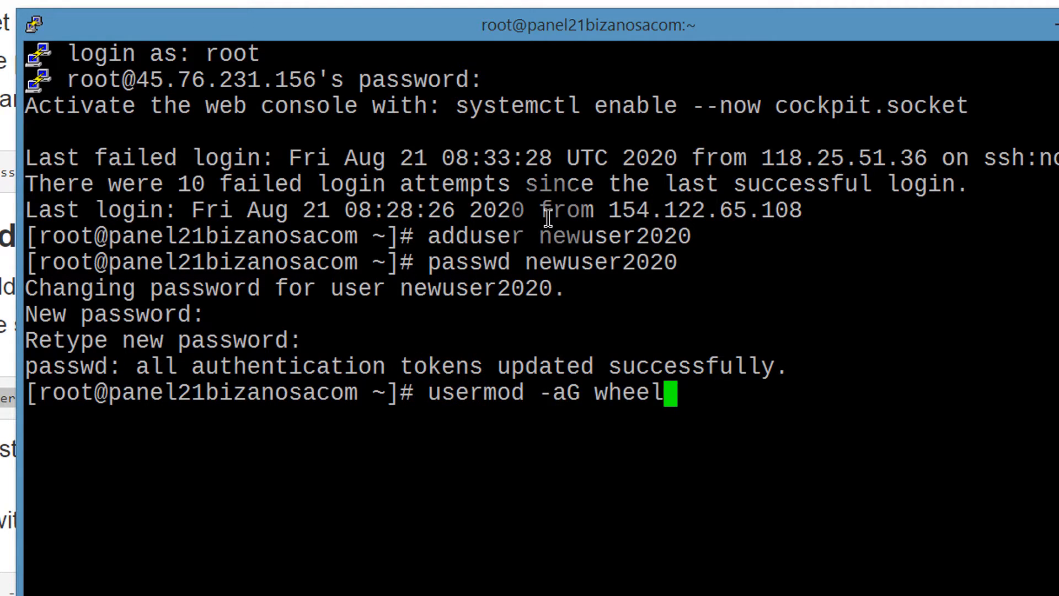
type("\" \"")
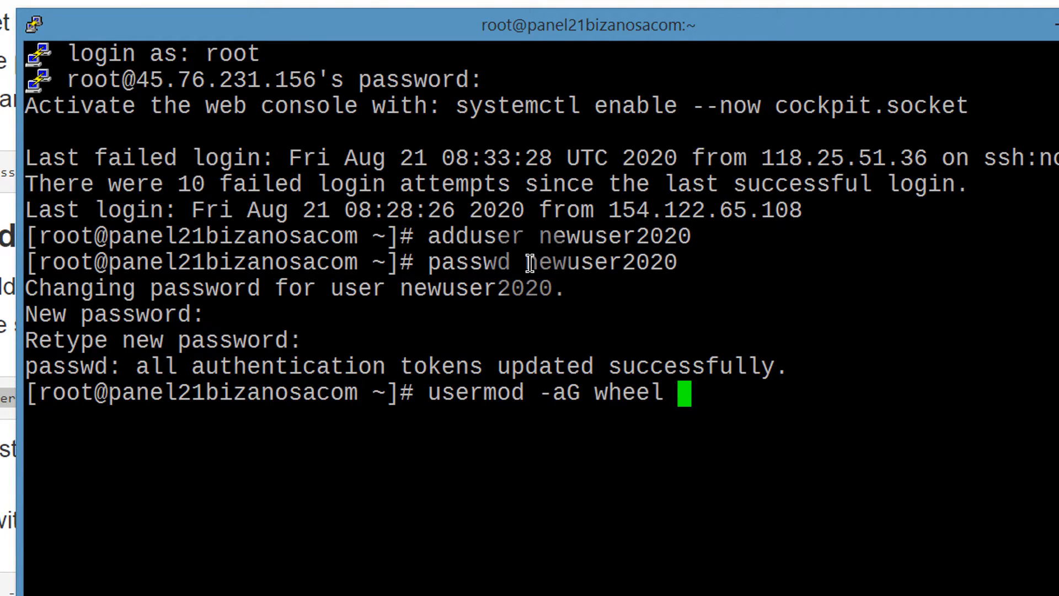
double_click(598, 262)
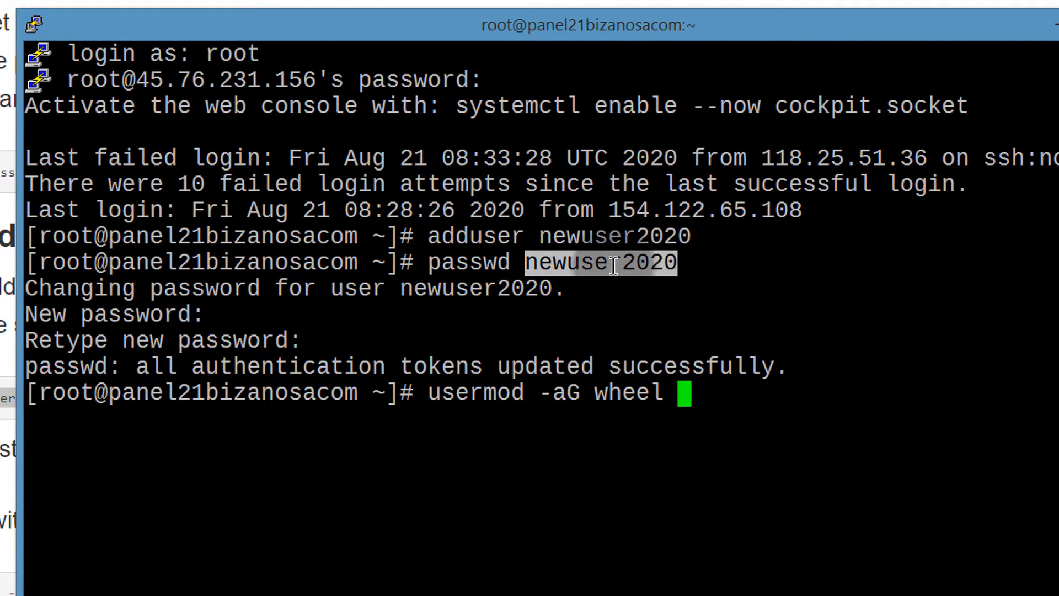
type("newuser2020")
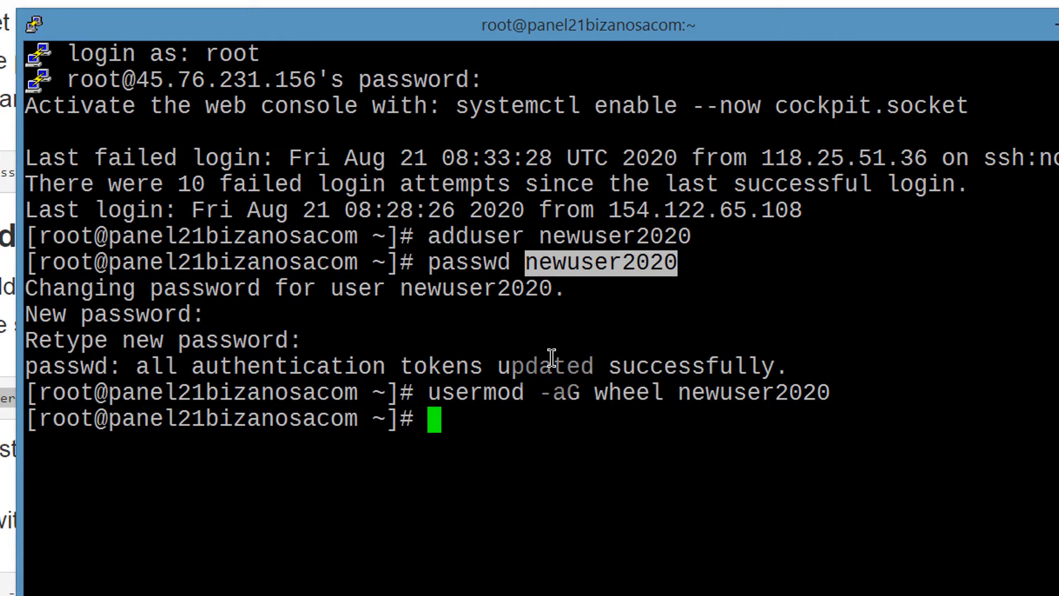
mouse_move(675, 395)
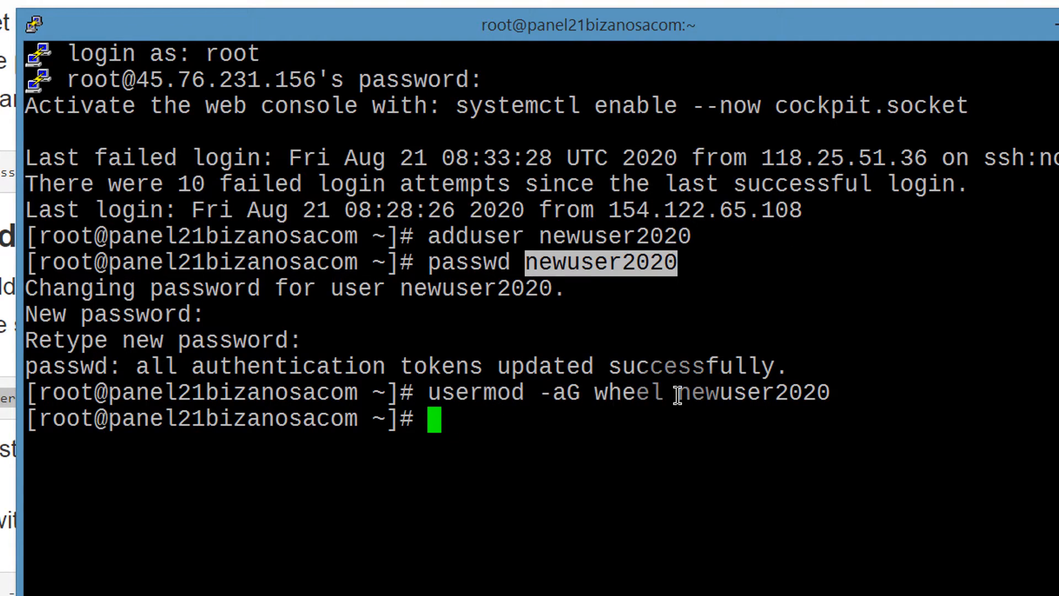
mouse_move(756, 412)
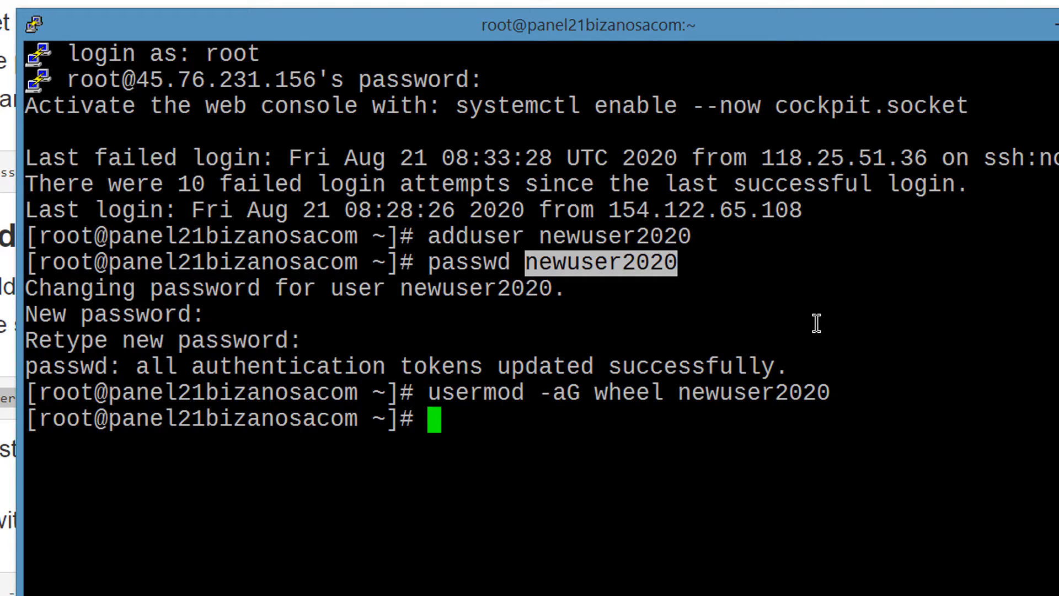
Switch the shell to the newuser2020 account with su - newuser2020.
type("su")
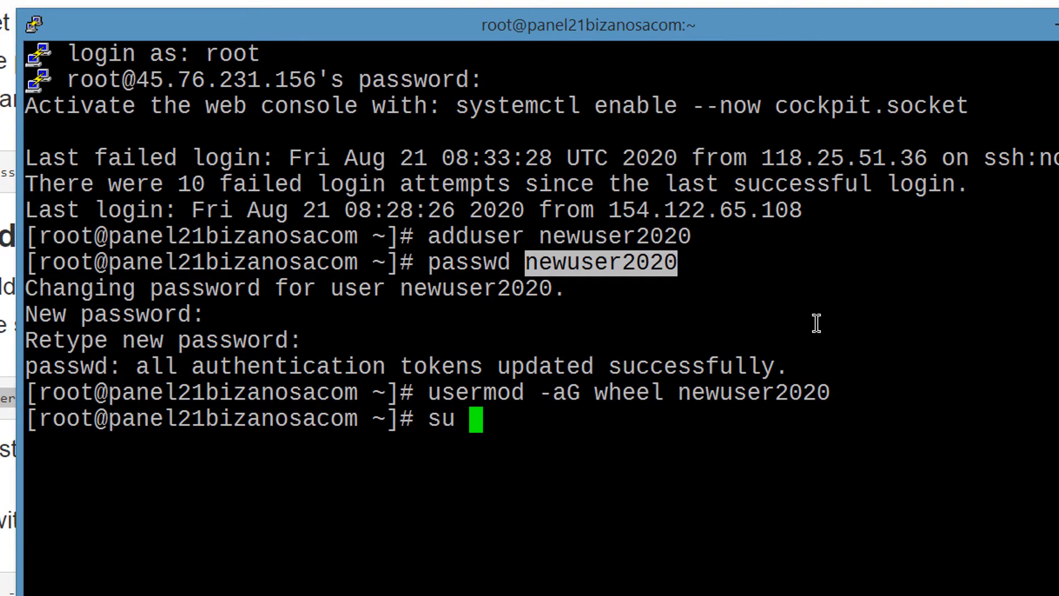
type("-")
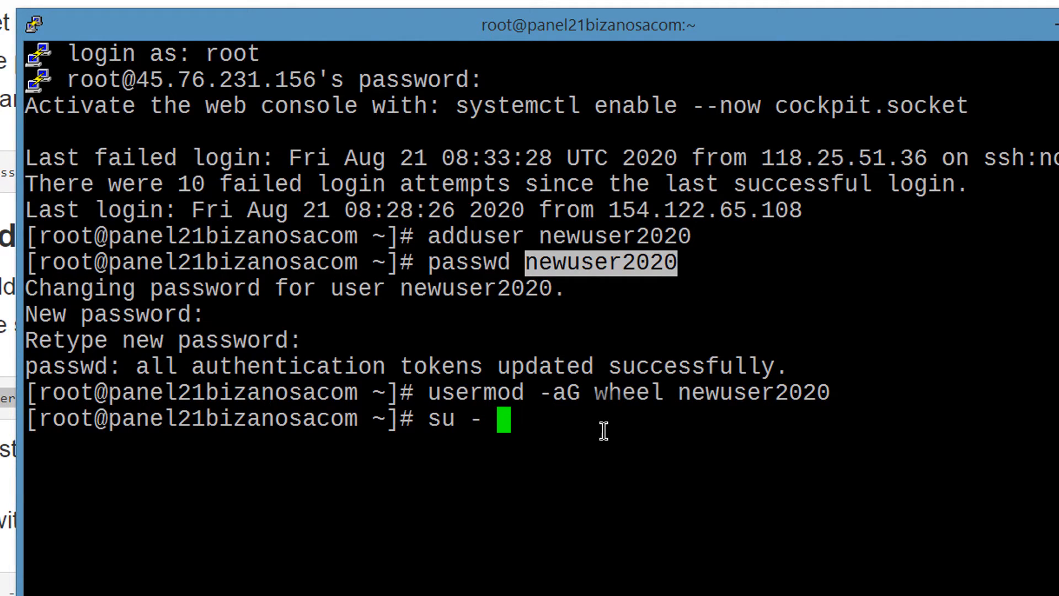
type("newuser2020")
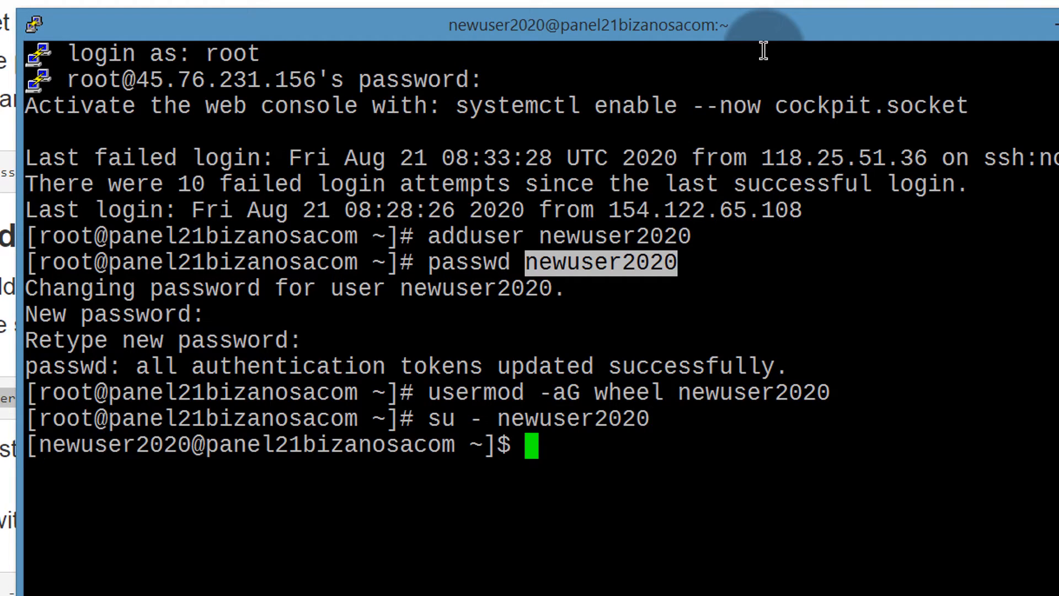
mouse_move(685, 440)
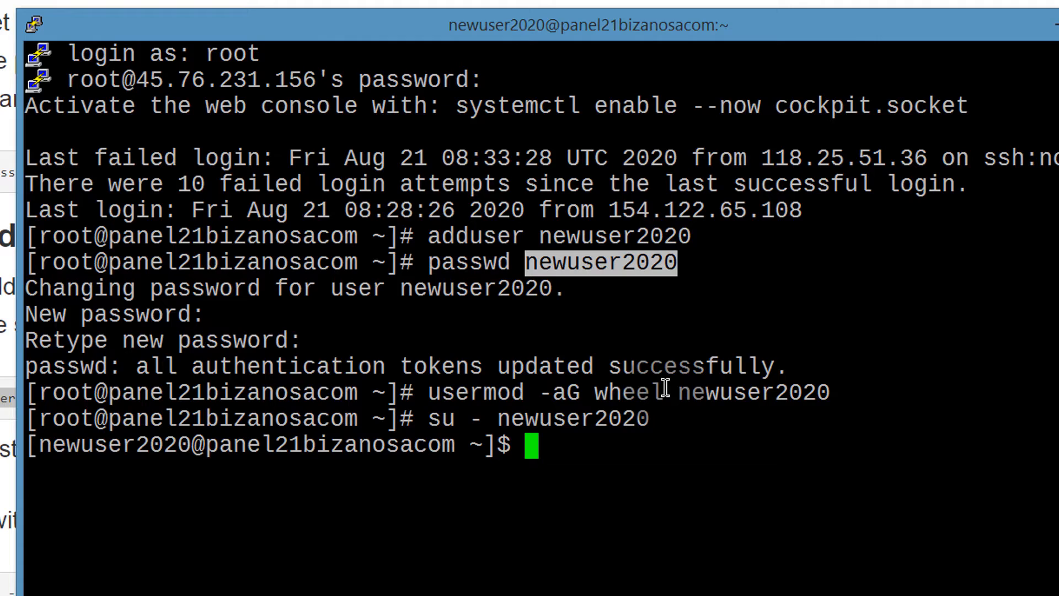
Run sudo dnf update as newuser2020, ending with Nothing to do and Complete!
type("sudo")
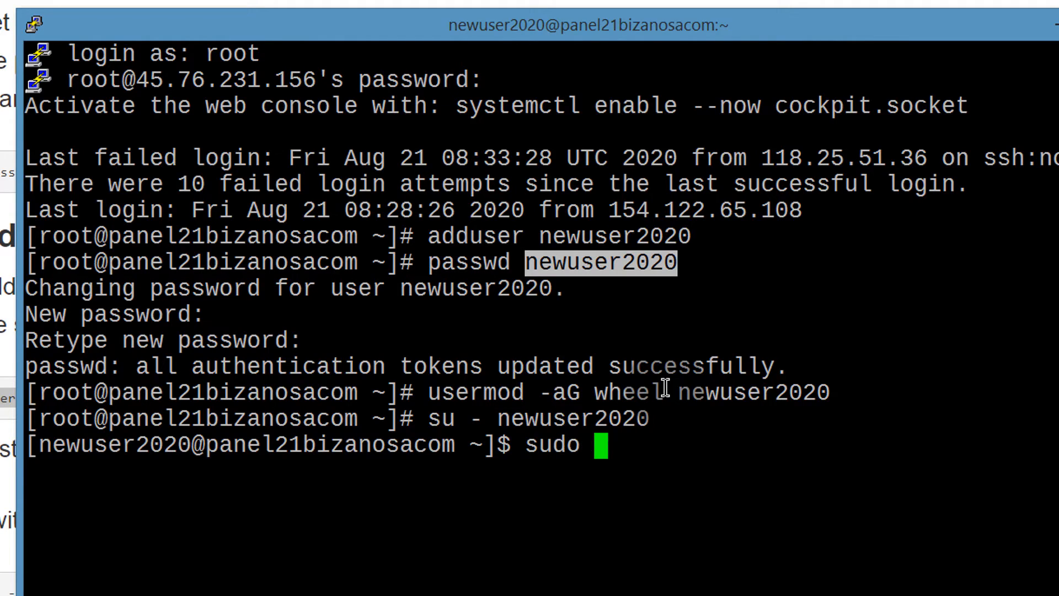
type("dnf up")
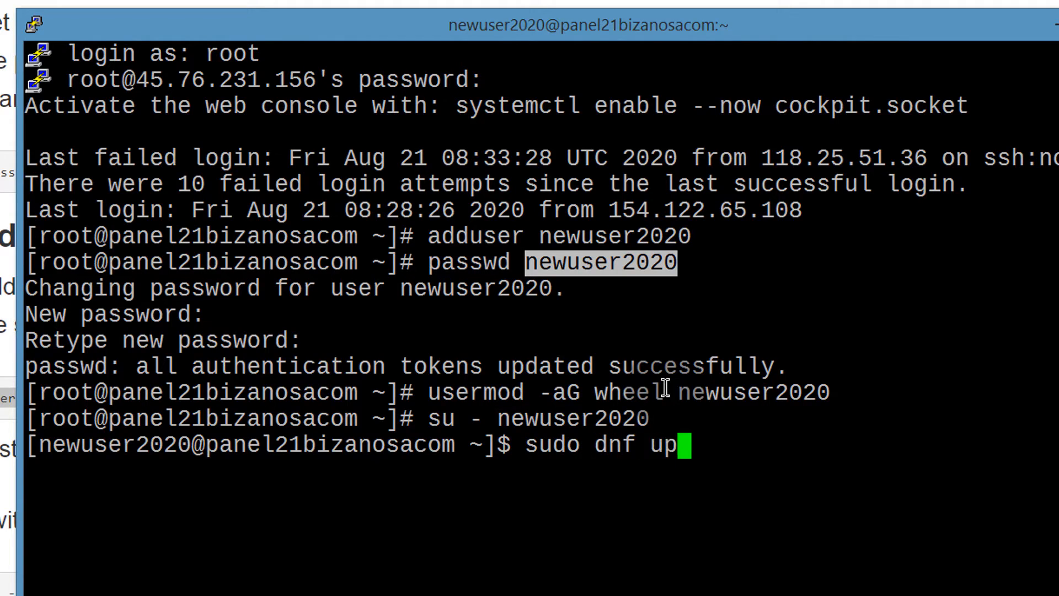
type("date")
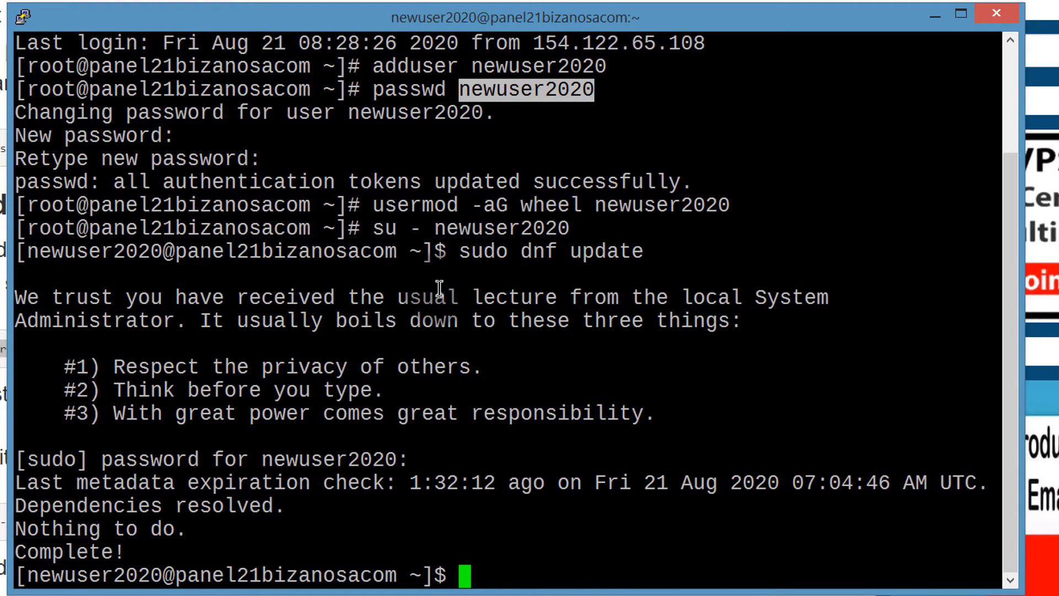
mouse_move(465, 318)
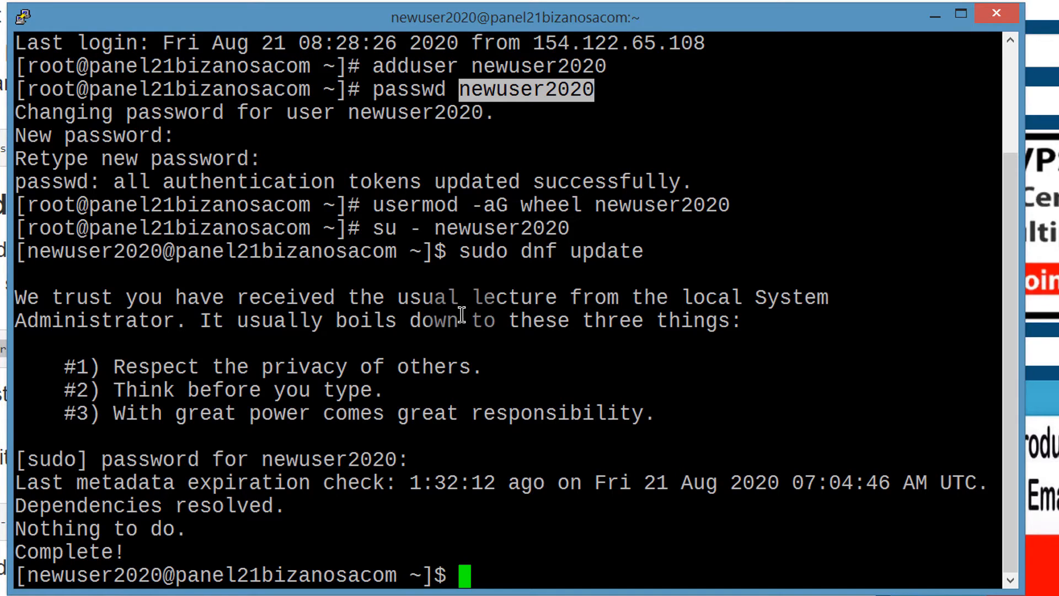
mouse_move(202, 509)
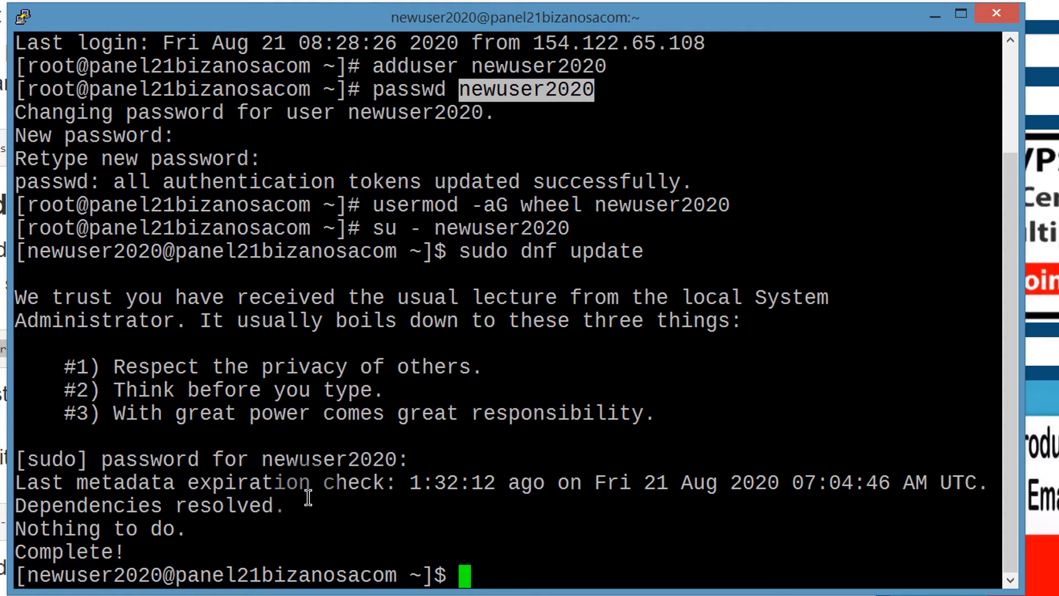
mouse_move(297, 537)
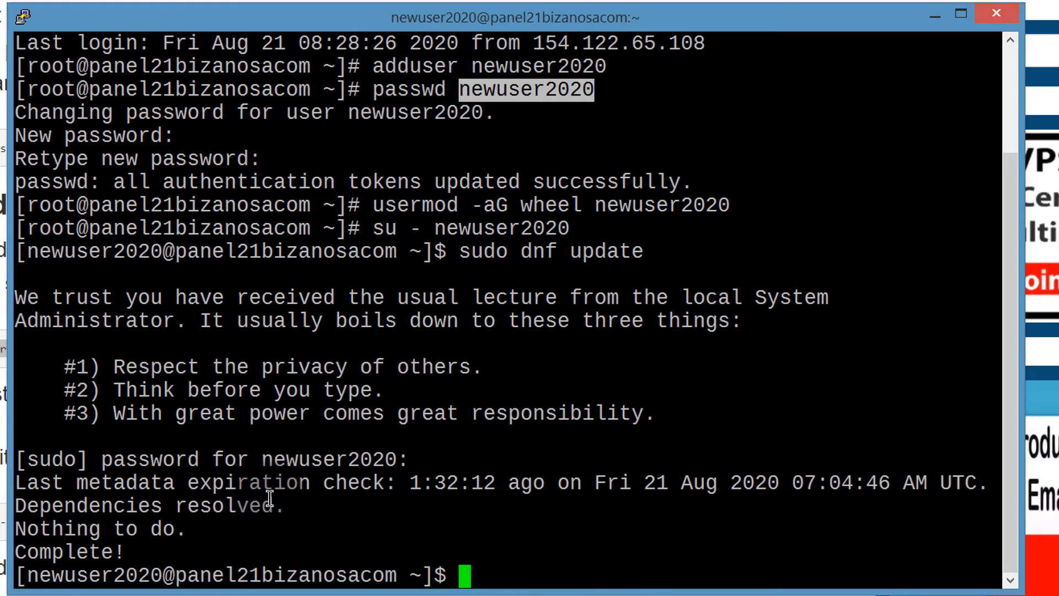
mouse_move(352, 483)
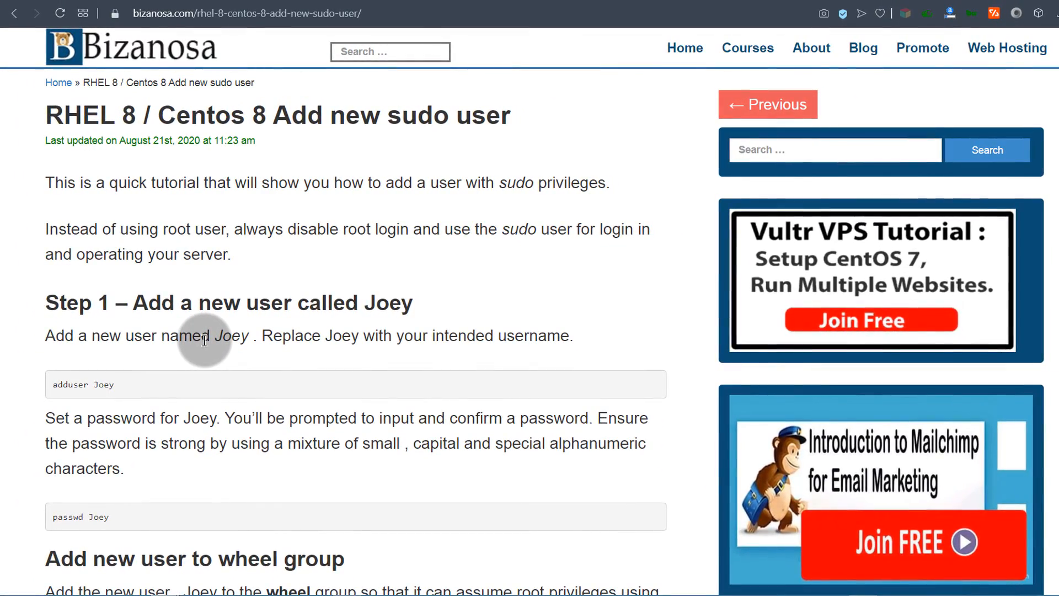
mouse_move(216, 338)
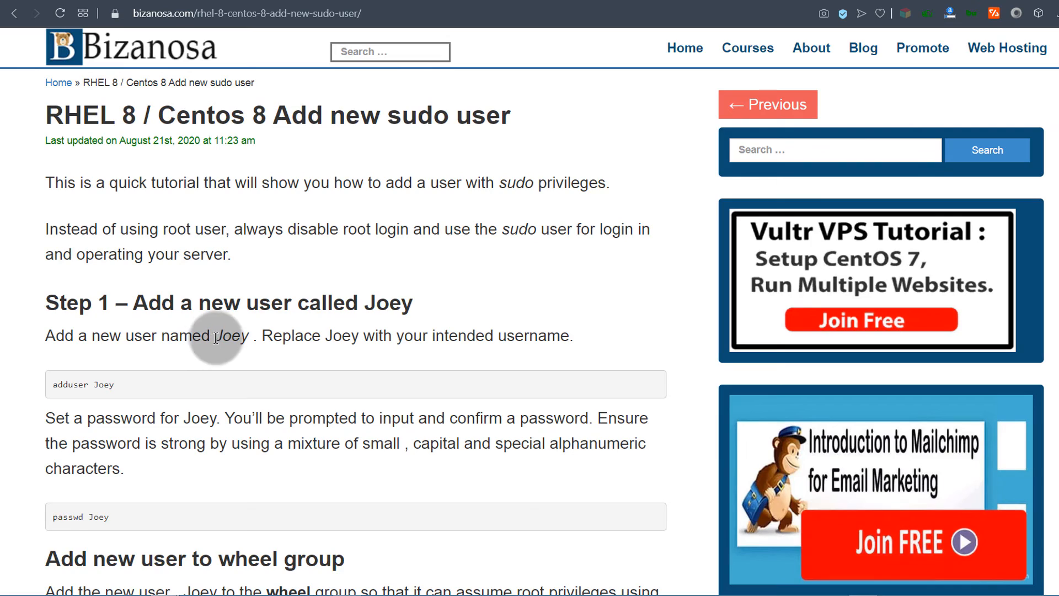